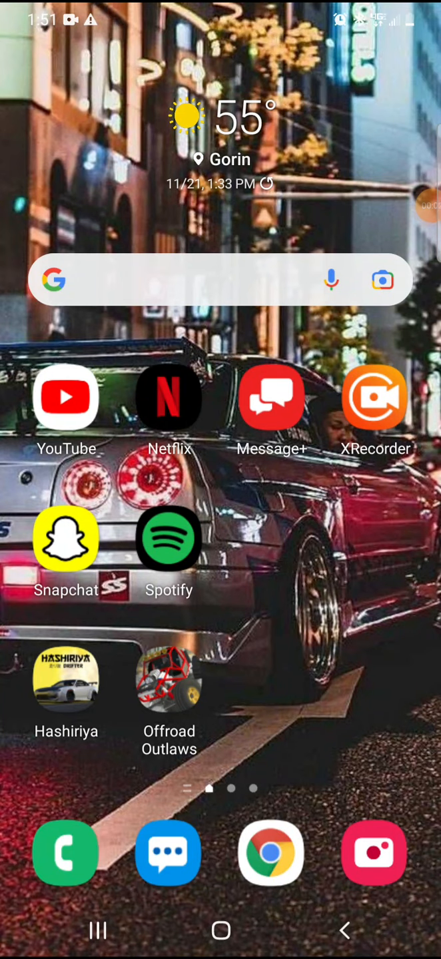
Launch Offroad Outlaws from the home screen and reach the garage with the red car.
click(168, 681)
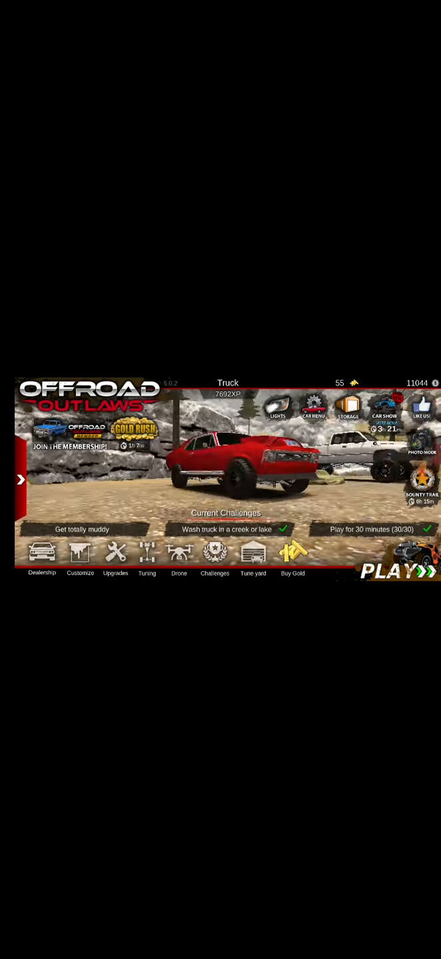
Start a session with PLAY and drive the red car across the desert sand.
click(399, 570)
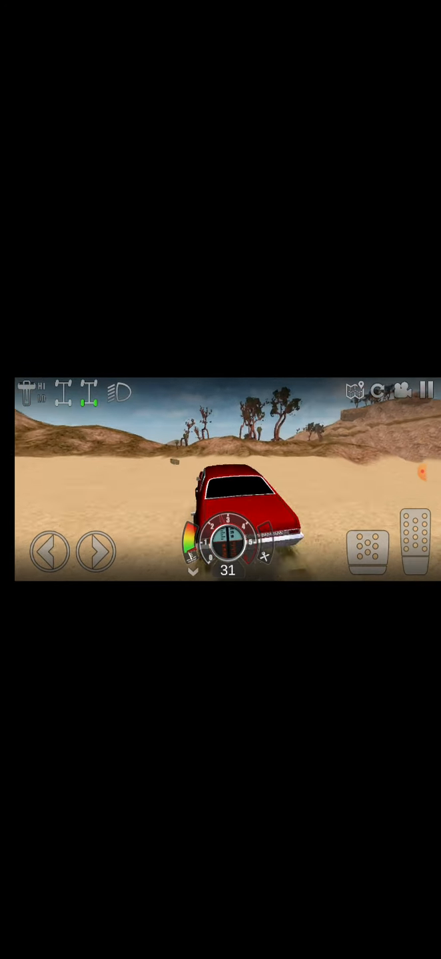
click(413, 541)
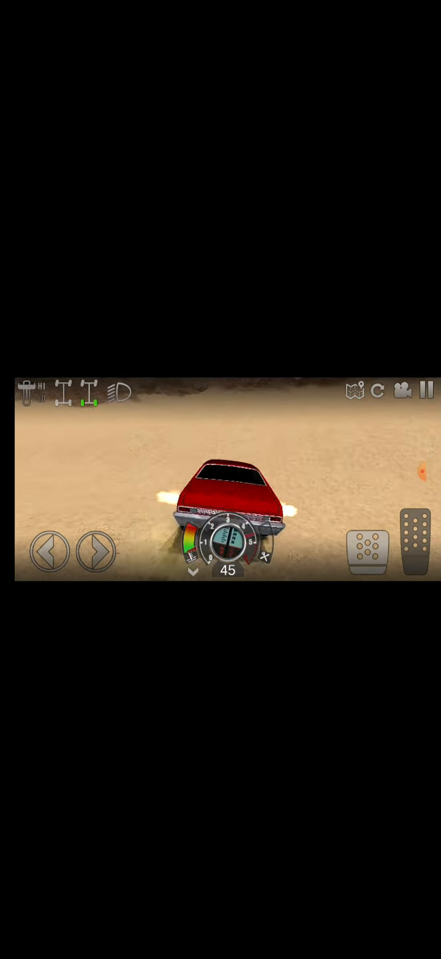